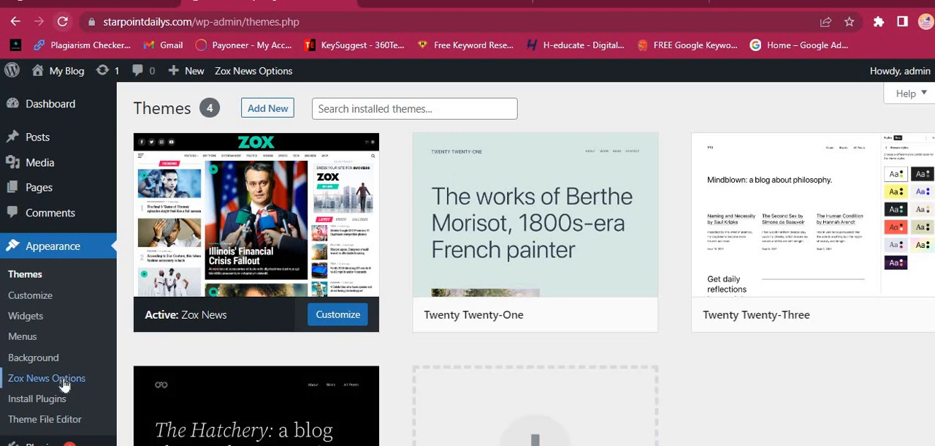
View the live site's front page with the active Zox News theme and its default ZOX logo.
{"action": "left_click", "coordinate": [47, 377]}
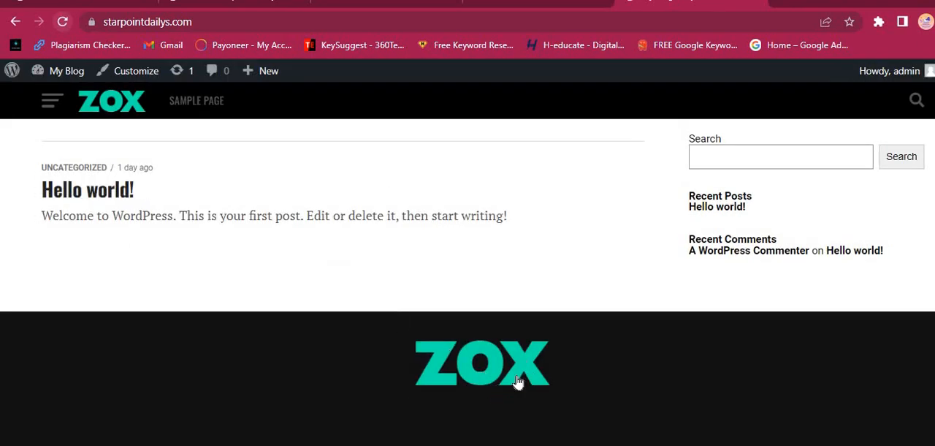
{"action": "mouse_move", "coordinate": [474, 387]}
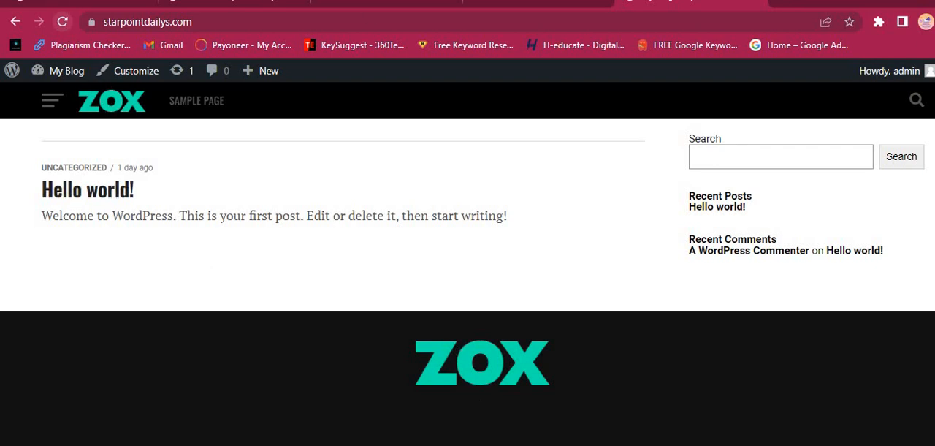
Set the starpointdaily image as both the header logo and the navigation logo, then Quick Save.
{"action": "left_click", "coordinate": [47, 377]}
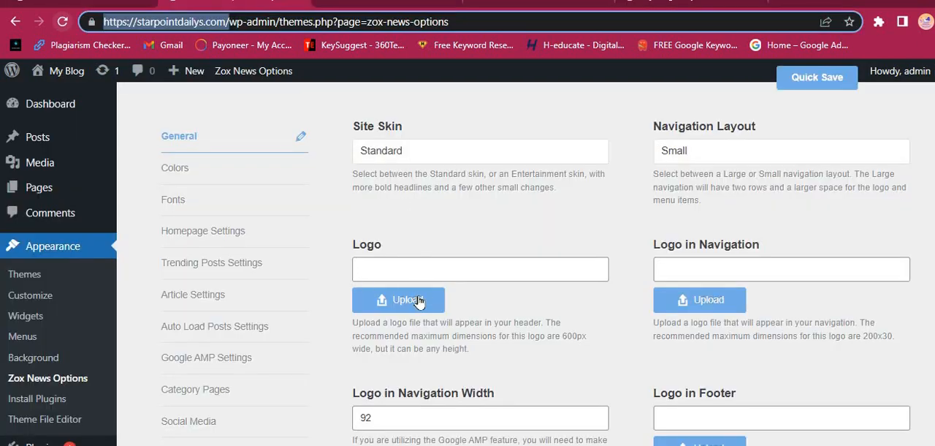
{"action": "left_click", "coordinate": [398, 300]}
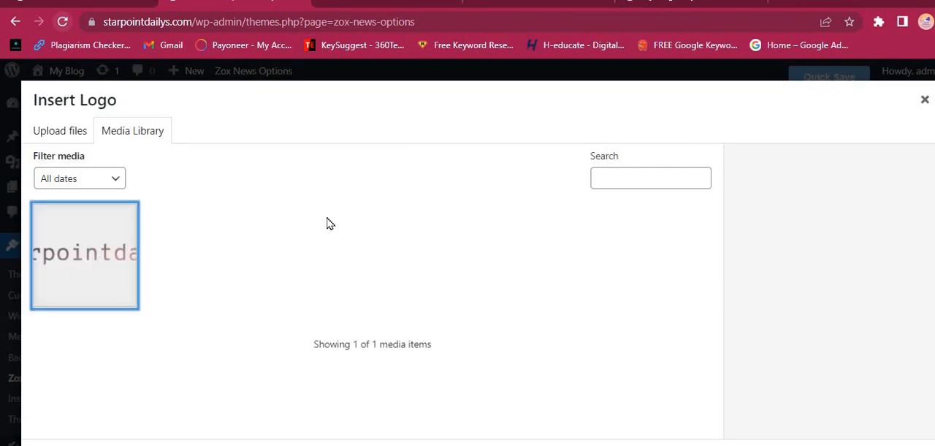
{"action": "left_click", "coordinate": [85, 254]}
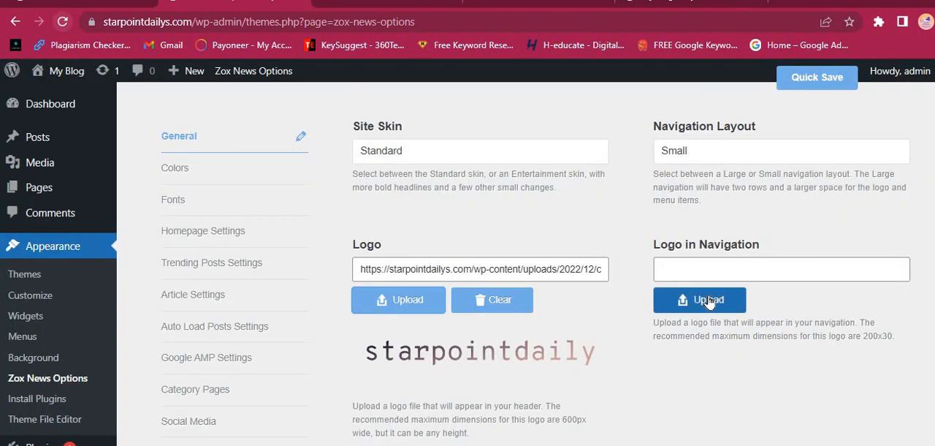
{"action": "left_click", "coordinate": [698, 300]}
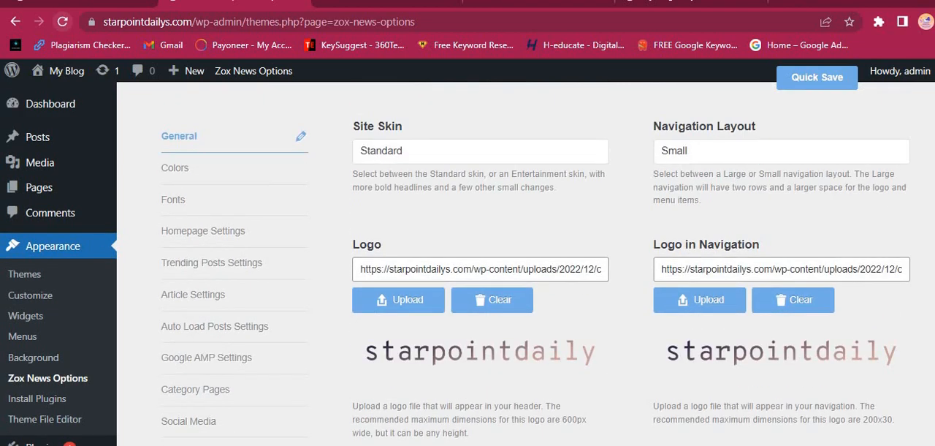
{"action": "left_click", "coordinate": [817, 76]}
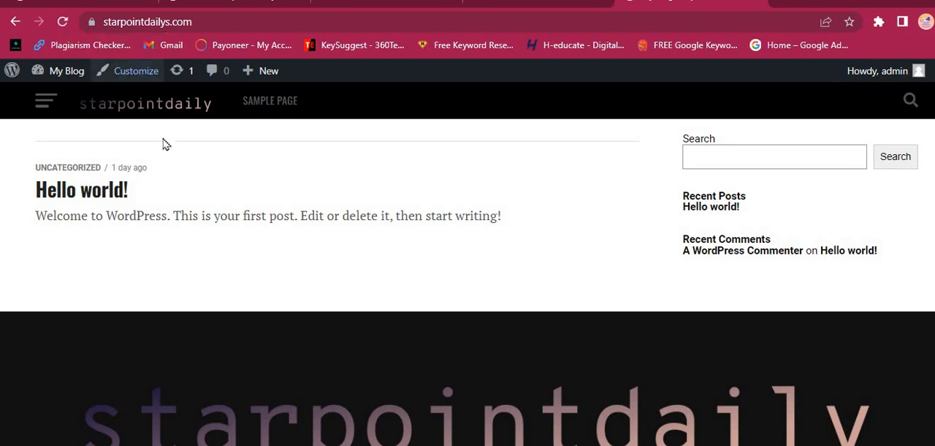
{"action": "mouse_move", "coordinate": [146, 115]}
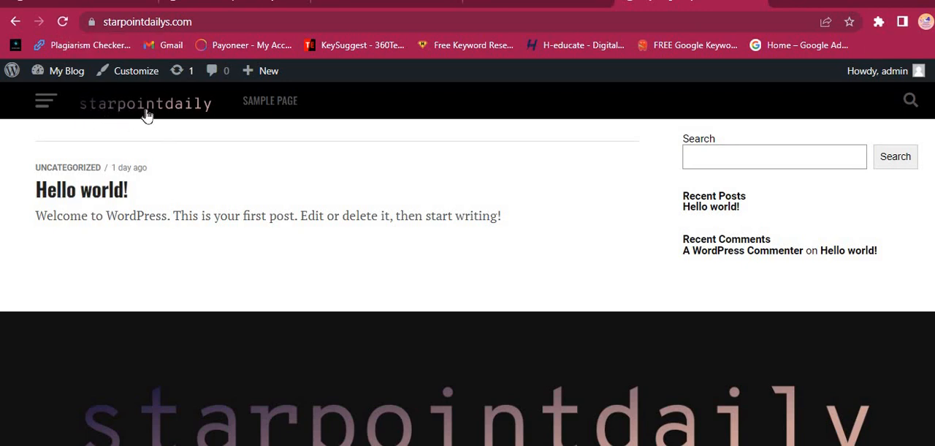
{"action": "scroll", "scroll_direction": "down", "scroll_amount": 3}
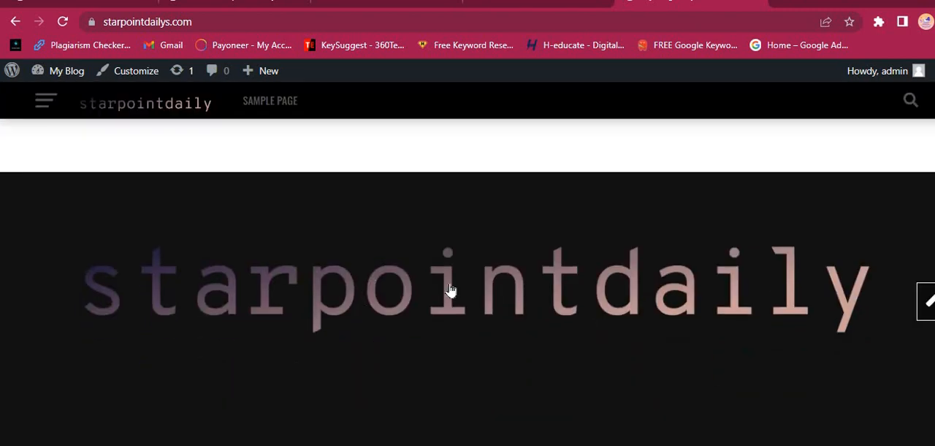
{"action": "scroll", "scroll_direction": "down", "scroll_amount": 3}
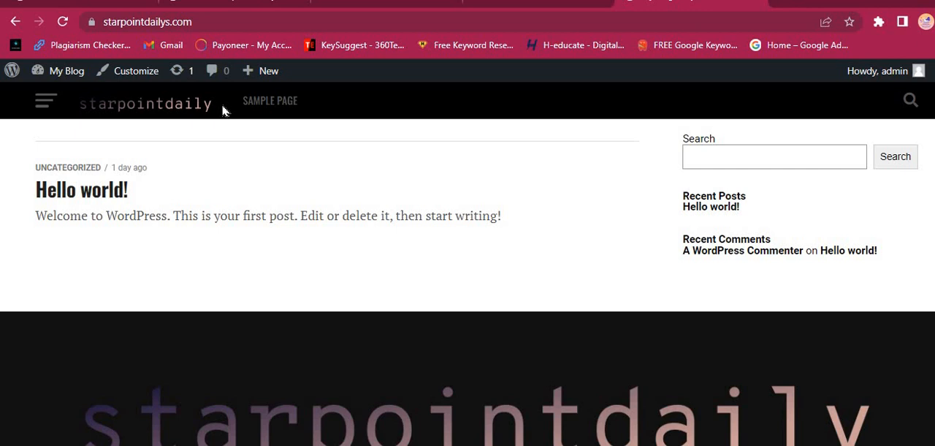
{"action": "mouse_move", "coordinate": [269, 103]}
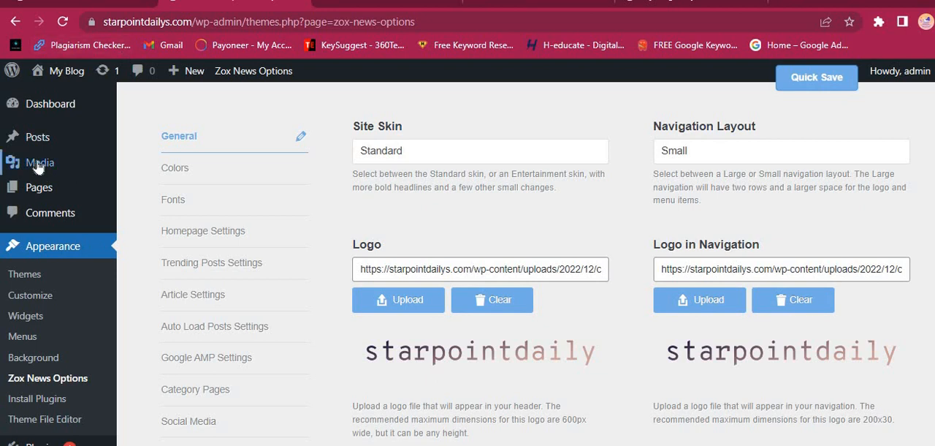
{"action": "mouse_move", "coordinate": [50, 102]}
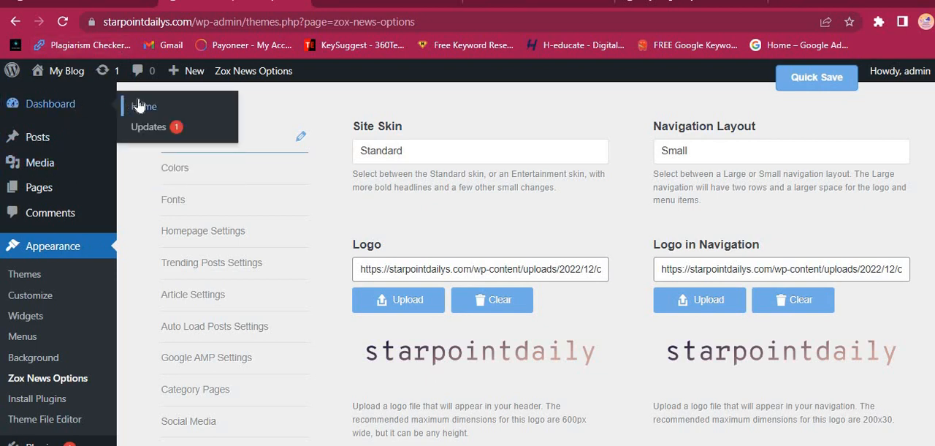
{"action": "mouse_move", "coordinate": [38, 138]}
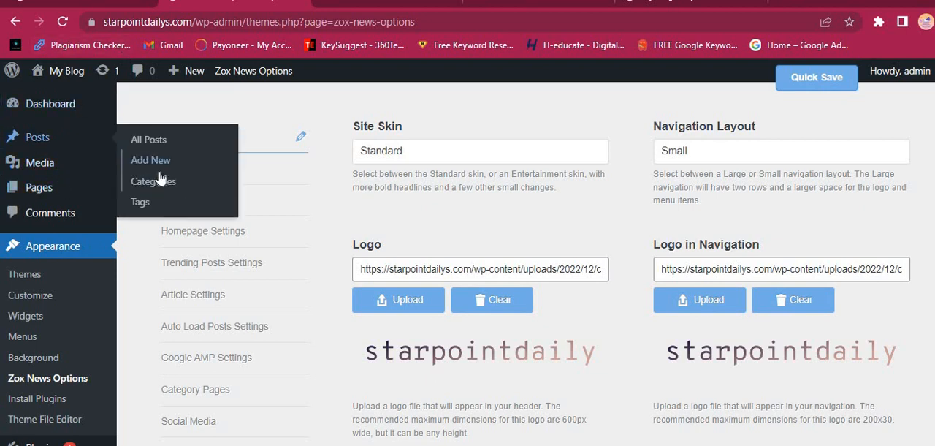
Rename the Uncategorized category to Merriage and replace its slug with merriage.
{"action": "left_click", "coordinate": [152, 181]}
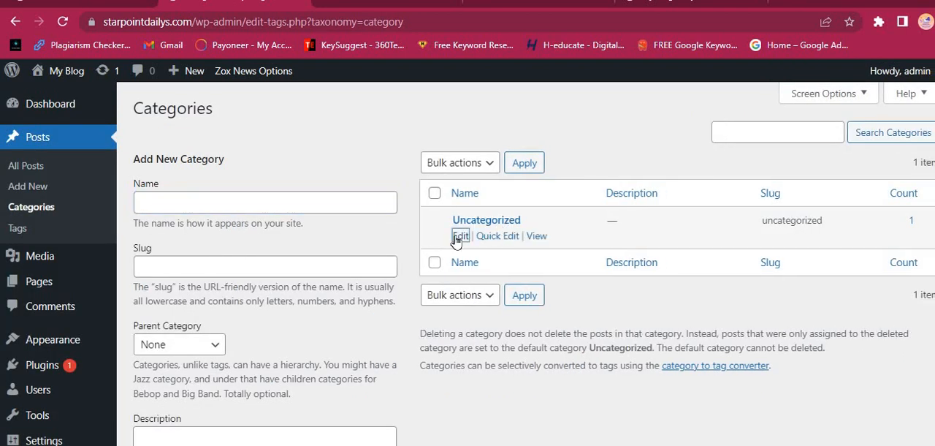
{"action": "left_click", "coordinate": [461, 236]}
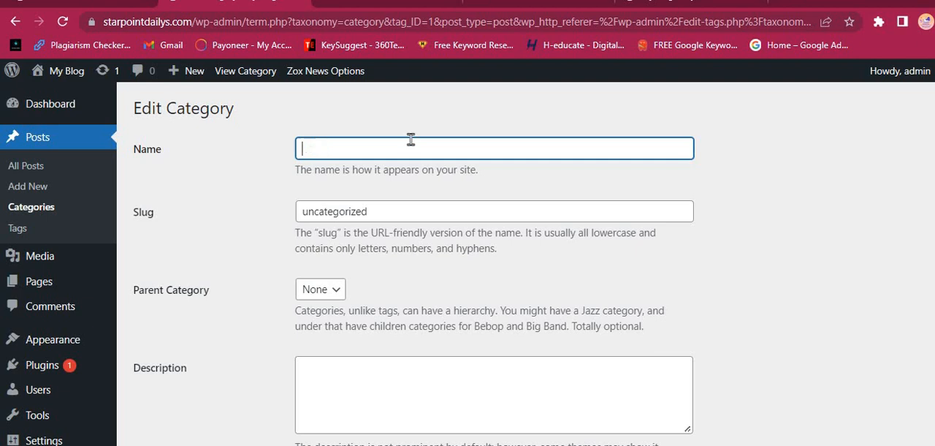
{"action": "type", "text": "Merriage"}
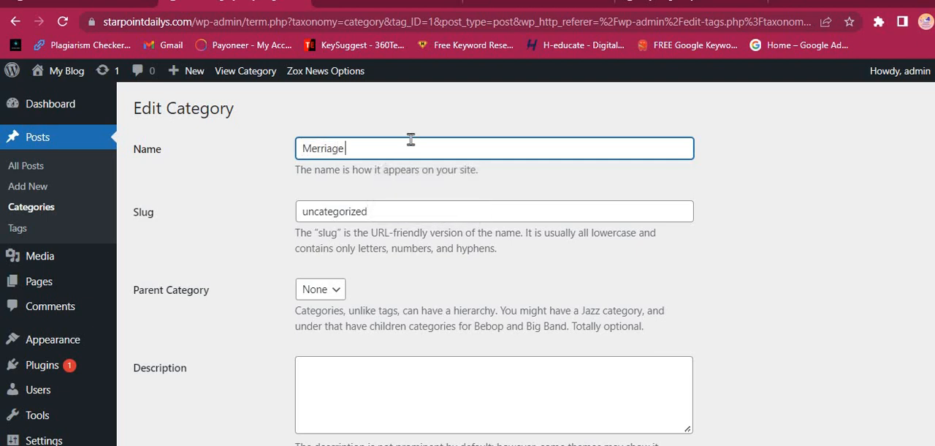
{"action": "double_click", "coordinate": [333, 210]}
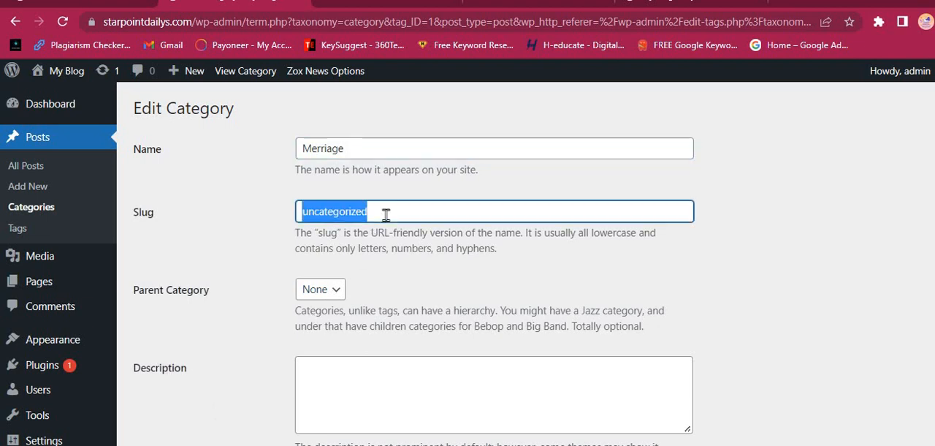
{"action": "type", "text": "merriag"}
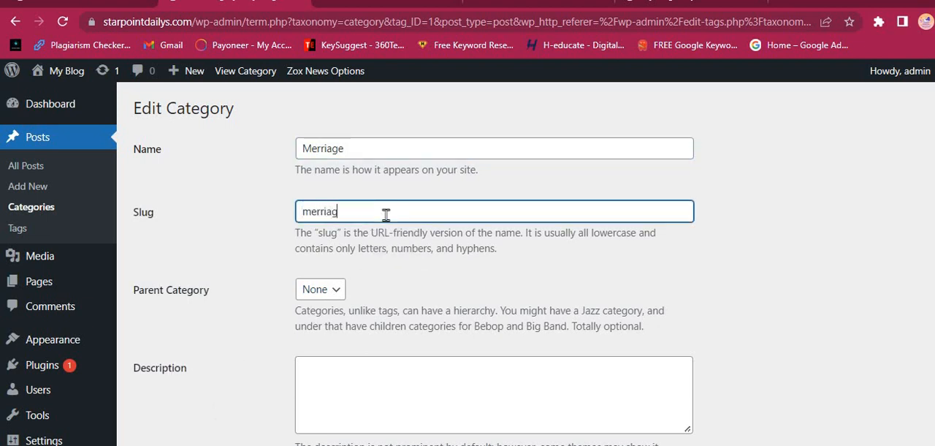
{"action": "type", "text": "e"}
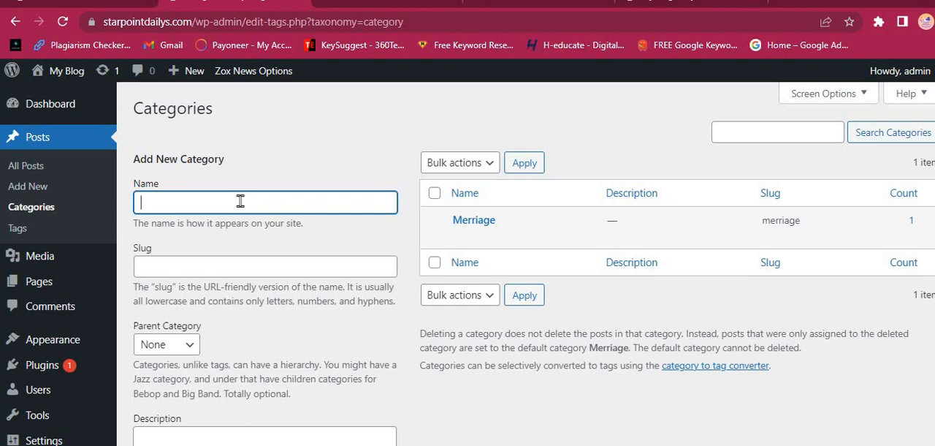
Add a new category named Story with slug story, then head to the site's front end.
{"action": "type", "text": "How to"}
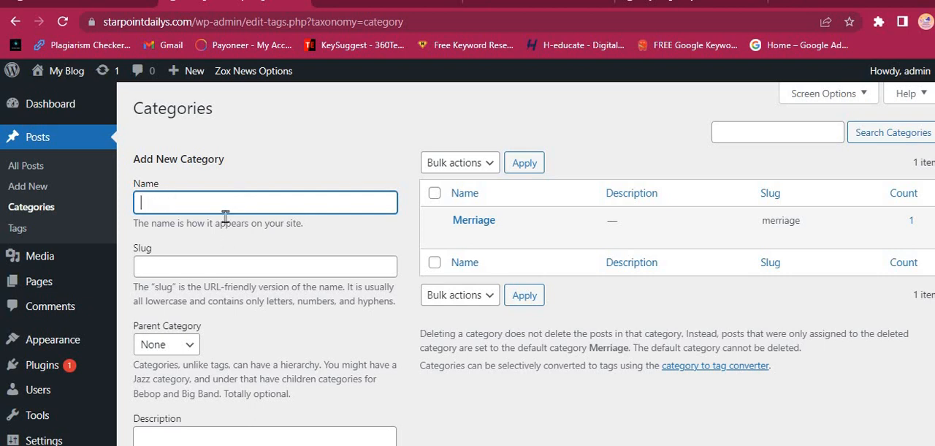
{"action": "type", "text": "Story"}
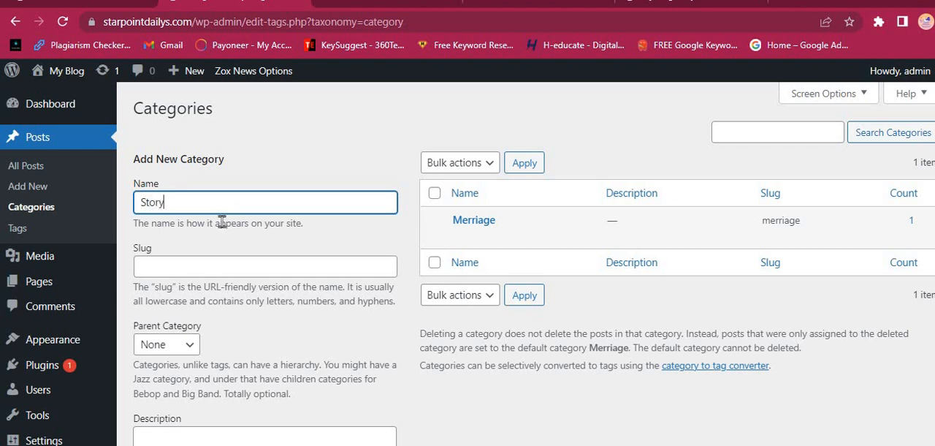
{"action": "left_click", "coordinate": [265, 266]}
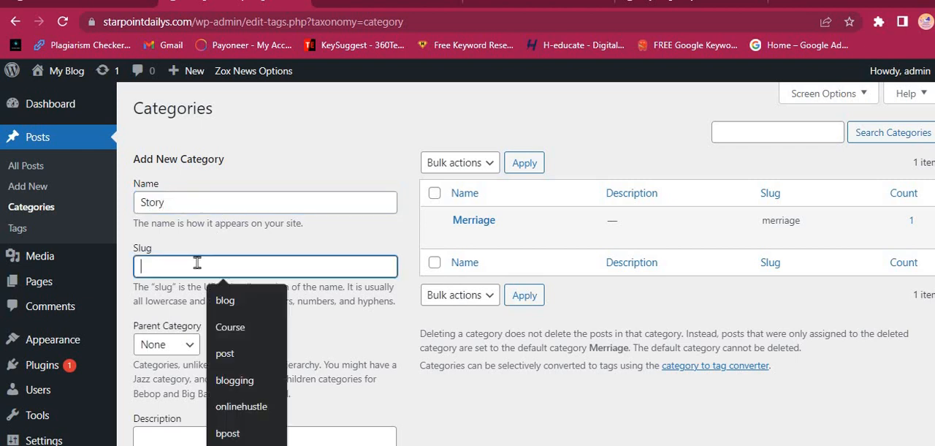
{"action": "type", "text": "story"}
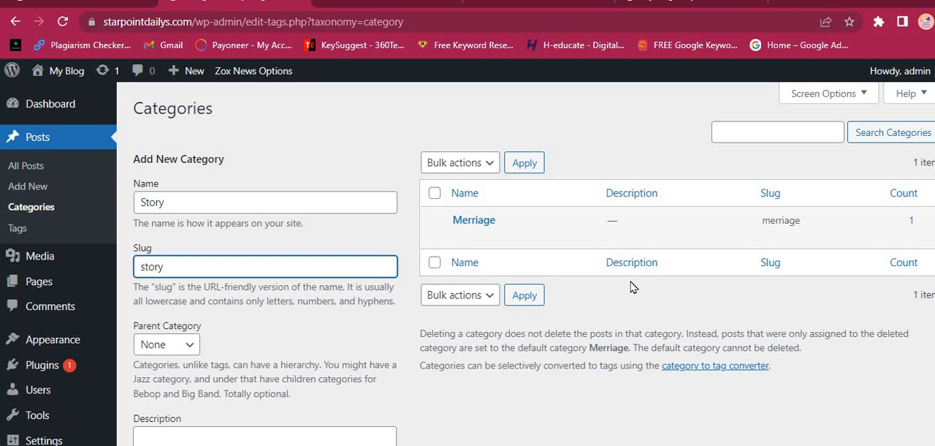
{"action": "scroll", "scroll_direction": "down", "scroll_amount": 3}
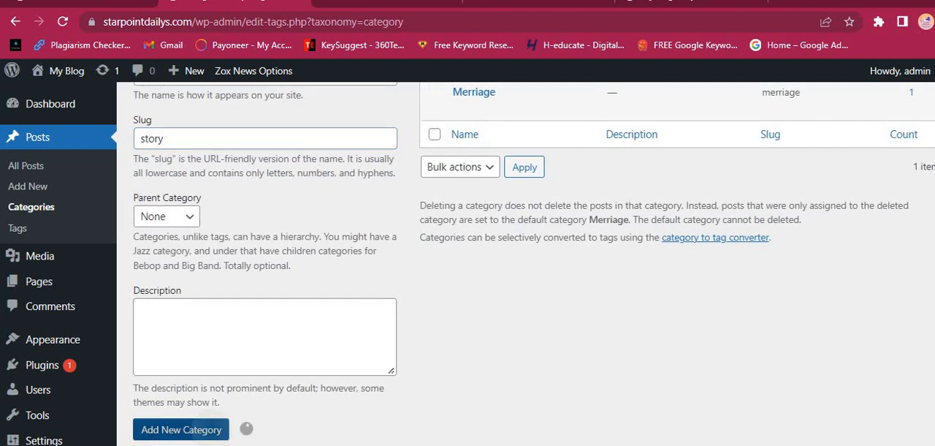
{"action": "left_click", "coordinate": [181, 429]}
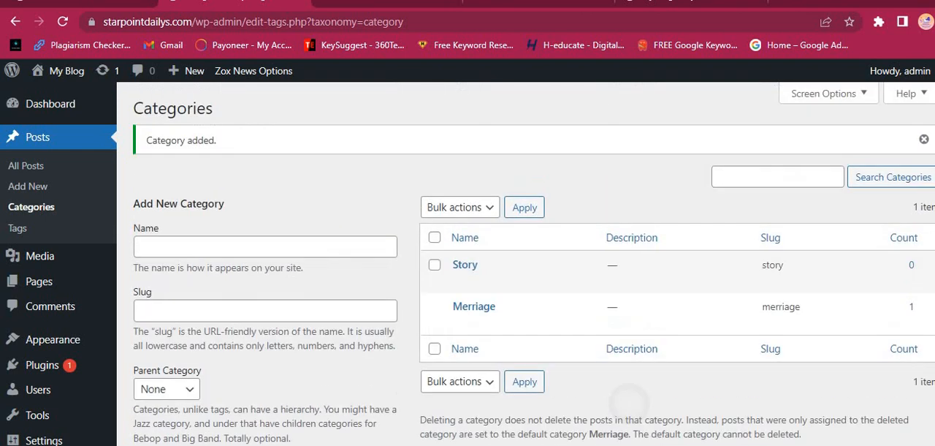
{"action": "left_click", "coordinate": [67, 70]}
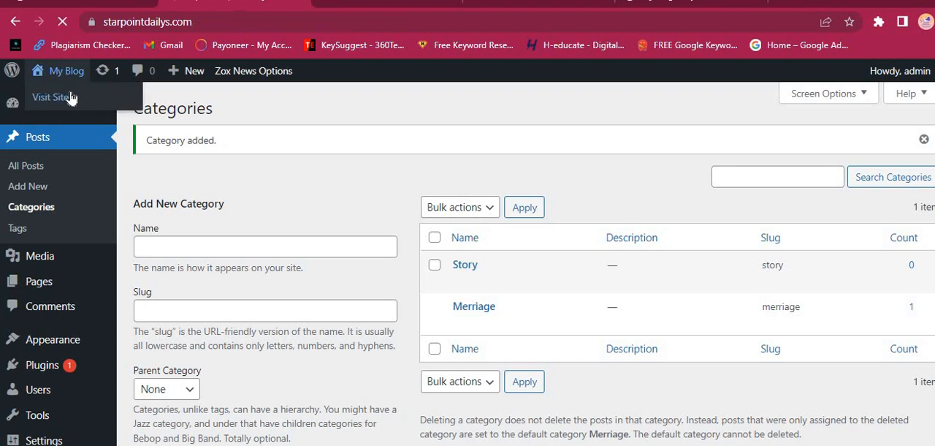
Visit the public My Blog site and start the theme Customizer from the admin bar.
{"action": "left_click", "coordinate": [49, 96]}
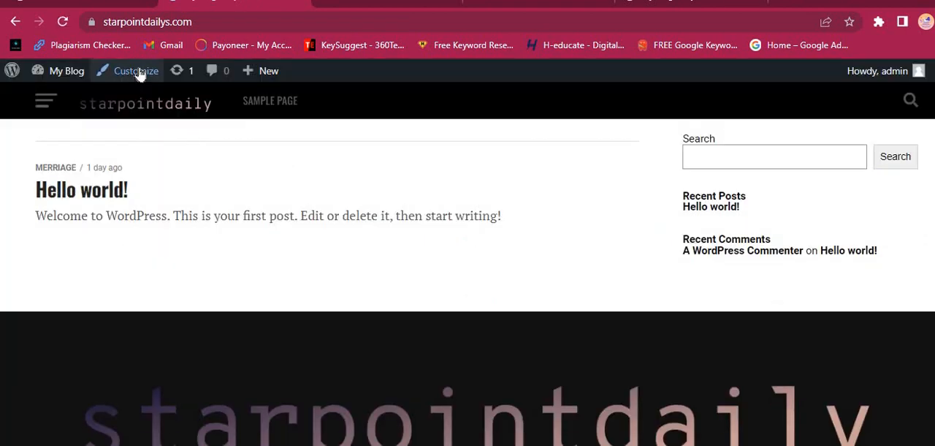
{"action": "left_click", "coordinate": [136, 70]}
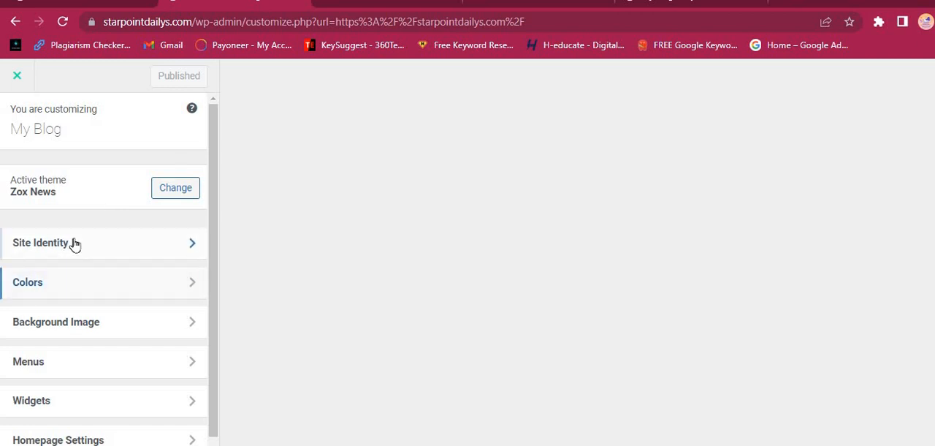
In Site Identity set the tagline to Home of info alongside the starpointdailys title, then go back.
{"action": "left_click", "coordinate": [41, 242]}
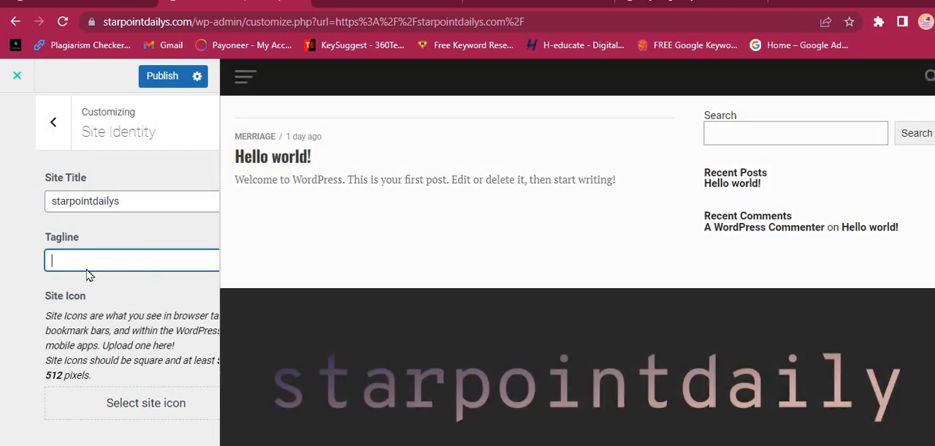
{"action": "type", "text": "Home of info"}
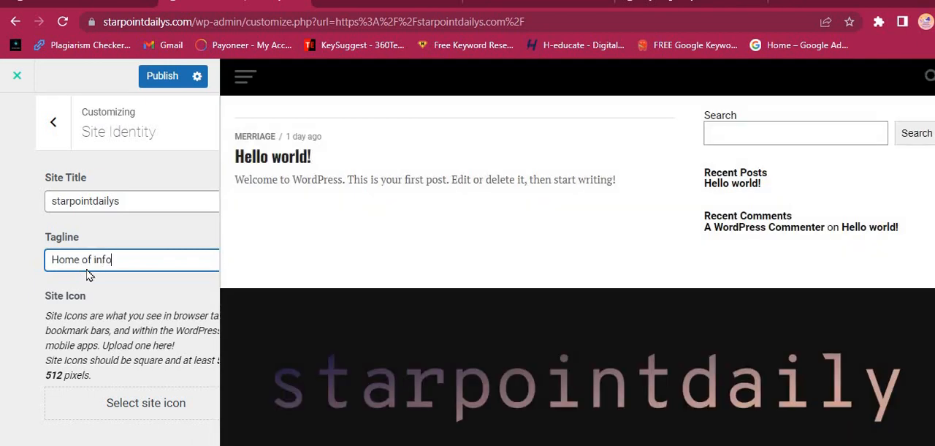
{"action": "left_click", "coordinate": [52, 122]}
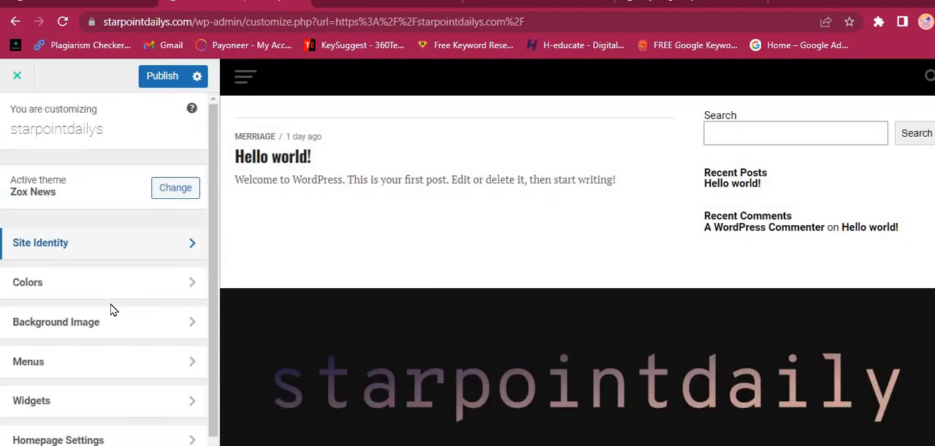
Create a menu named menu assigned to the Main Menu and Fly-Out Menu locations and begin adding items.
{"action": "left_click", "coordinate": [28, 361]}
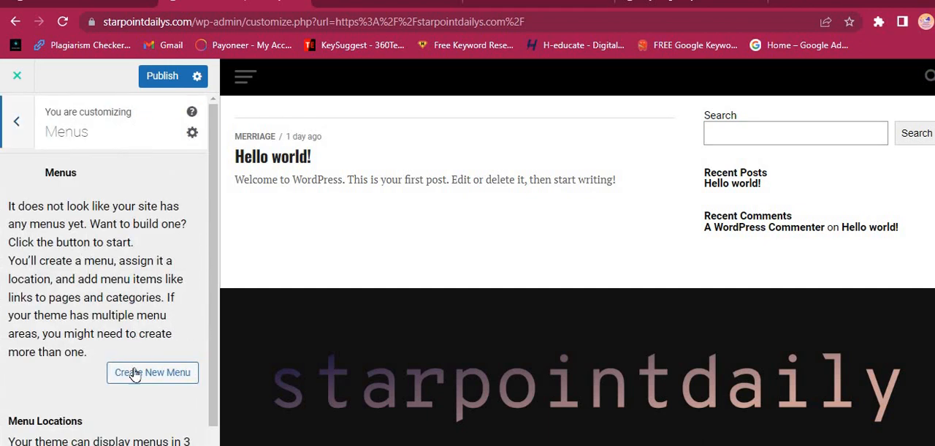
{"action": "left_click", "coordinate": [152, 372]}
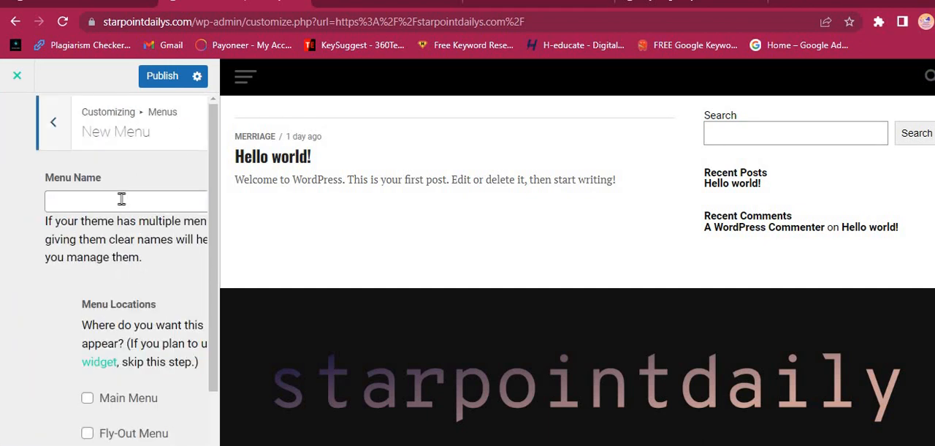
{"action": "type", "text": "meny"}
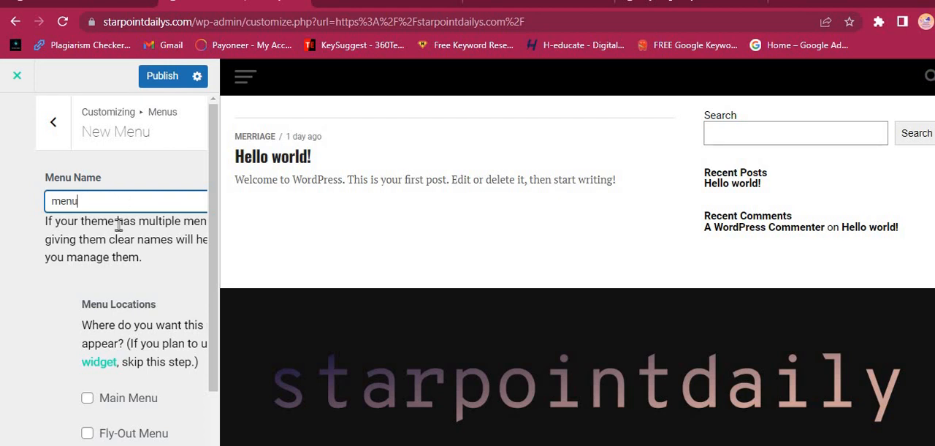
{"action": "left_click", "coordinate": [87, 397]}
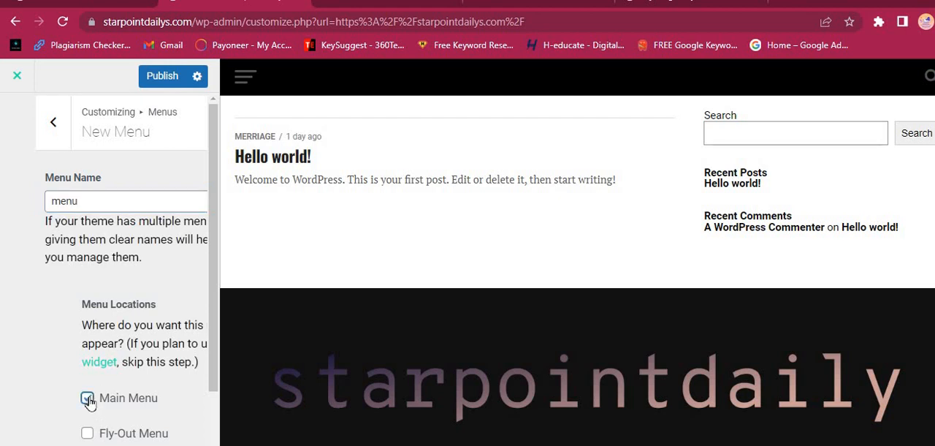
{"action": "left_click", "coordinate": [88, 398]}
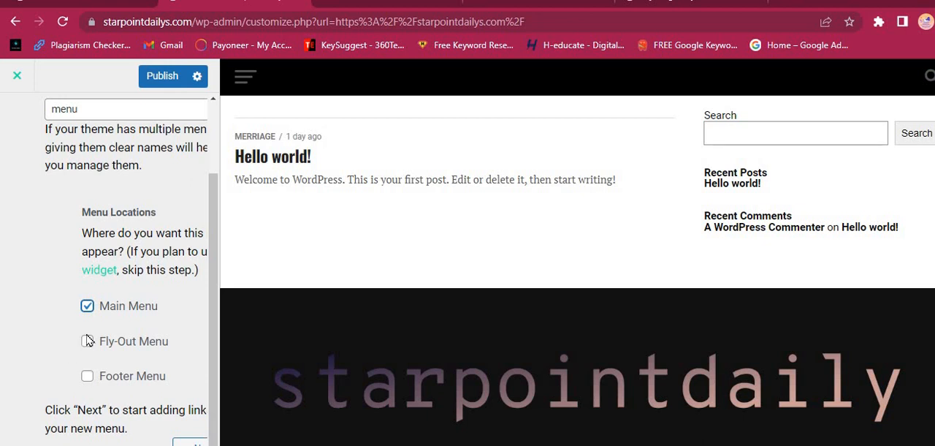
{"action": "left_click", "coordinate": [87, 342]}
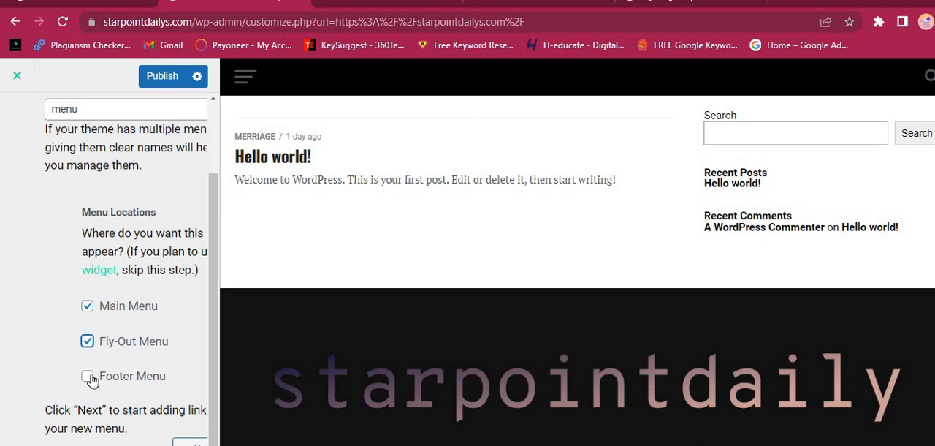
{"action": "left_click", "coordinate": [87, 375]}
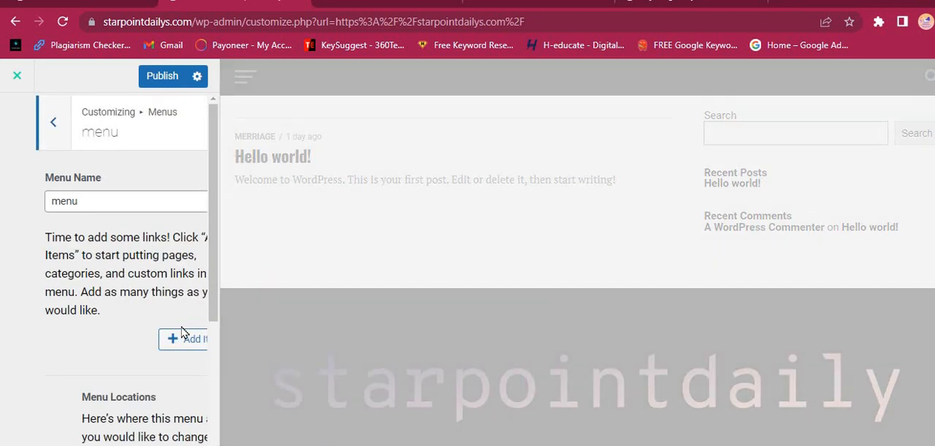
{"action": "left_click", "coordinate": [188, 340]}
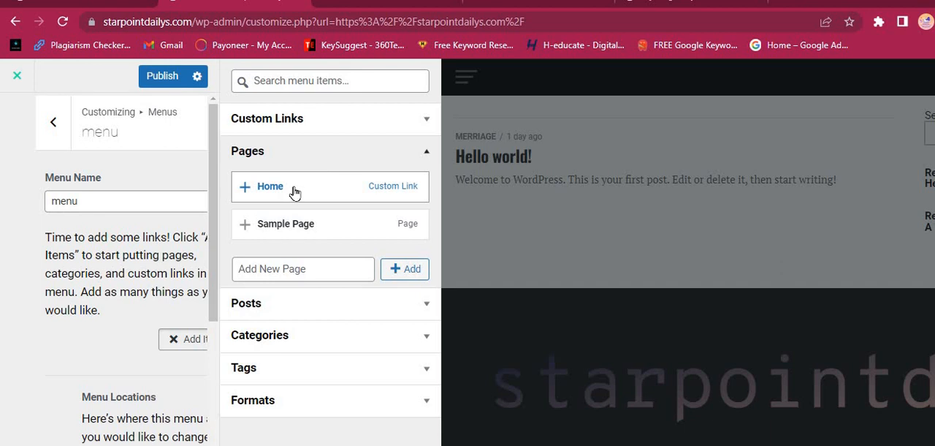
Add the Home page and the Merriage and Story categories to the menu and publish the changes.
{"action": "left_click", "coordinate": [268, 187]}
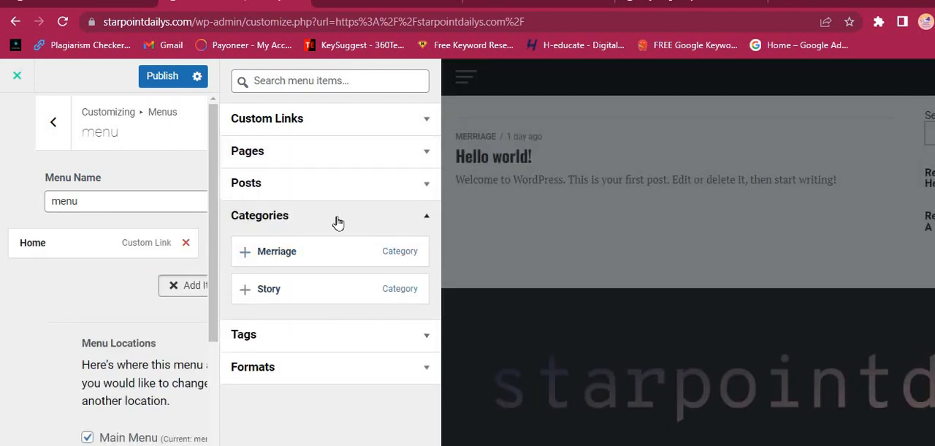
{"action": "mouse_move", "coordinate": [307, 266]}
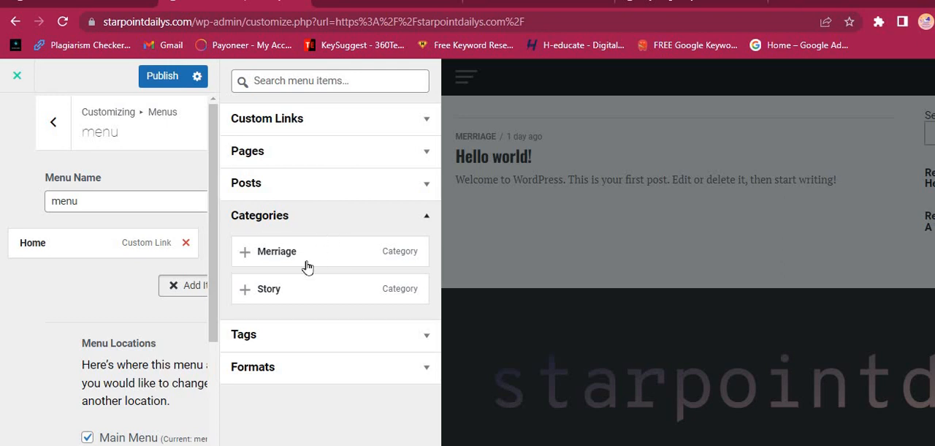
{"action": "left_click", "coordinate": [245, 252]}
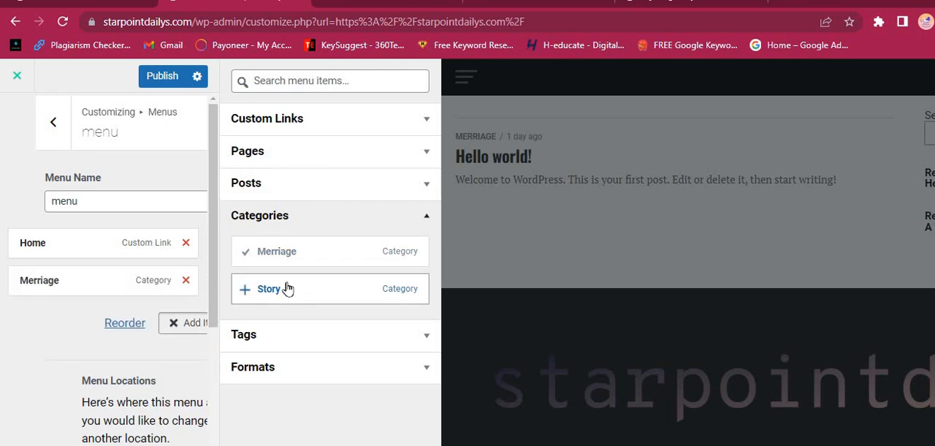
{"action": "left_click", "coordinate": [269, 288]}
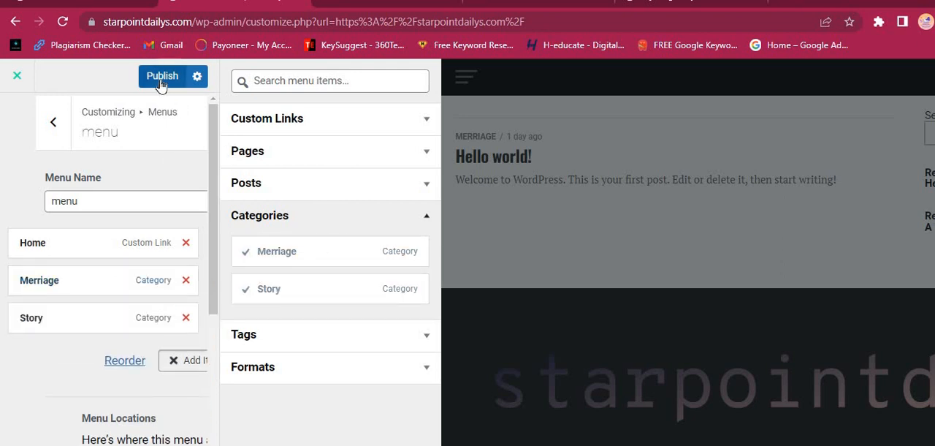
{"action": "left_click", "coordinate": [161, 76]}
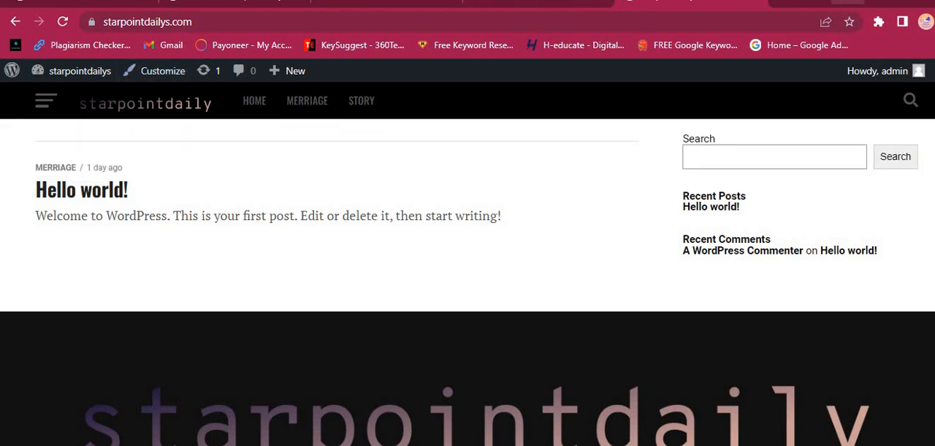
Minimize the browser after confirming the live menu, leaving the desktop on screen.
{"action": "left_click", "coordinate": [875, 25]}
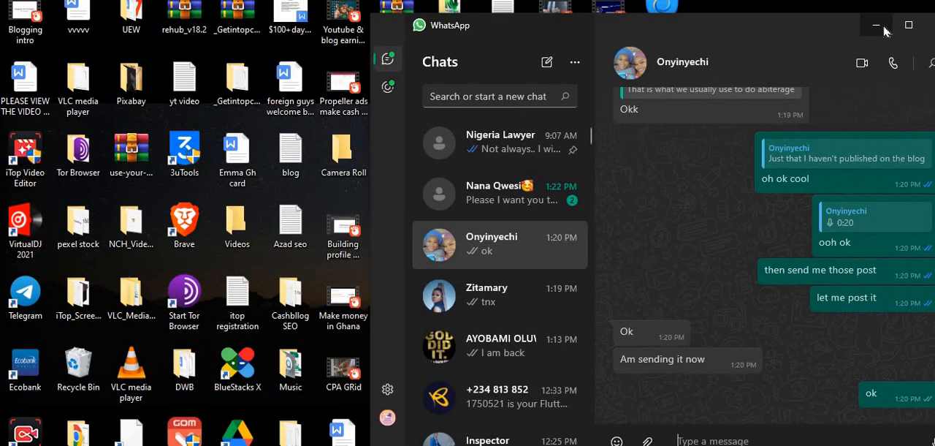